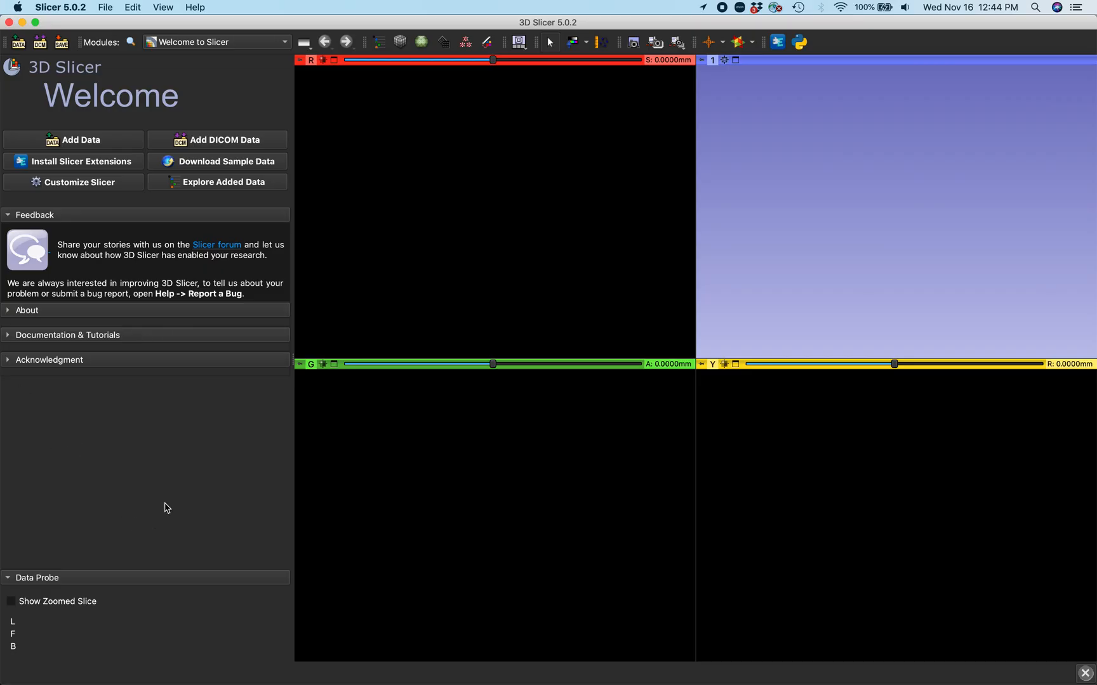
Search the Extensions Manager for 'SlicerBatch' to confirm SlicerBatchAnonymize is installed
click(73, 162)
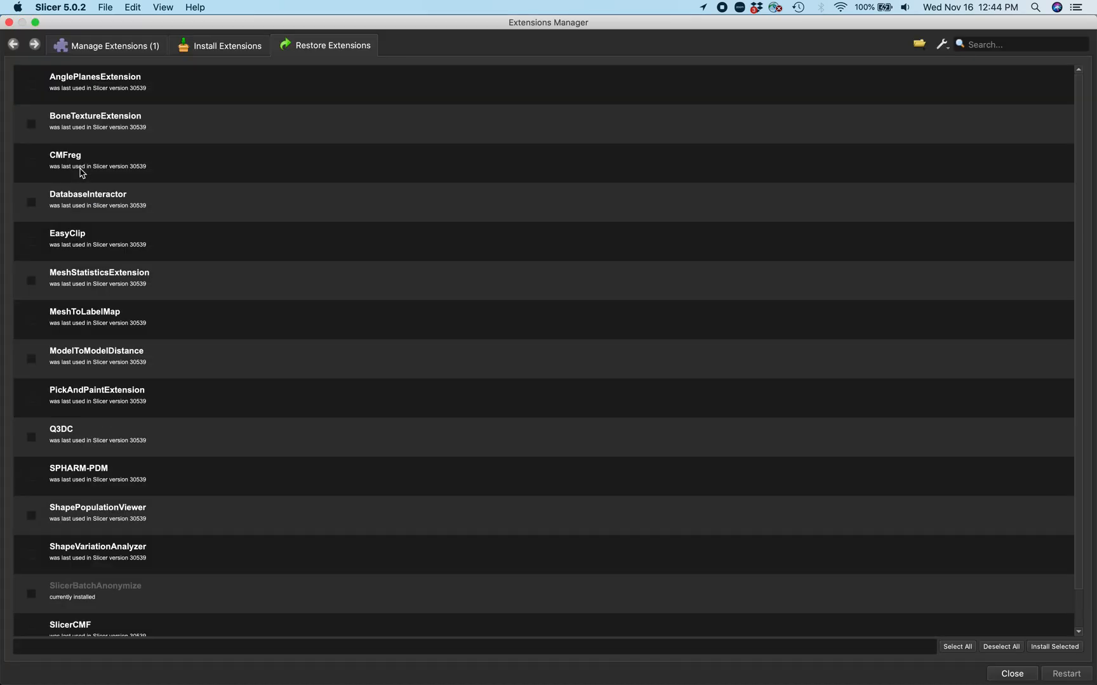
click(226, 45)
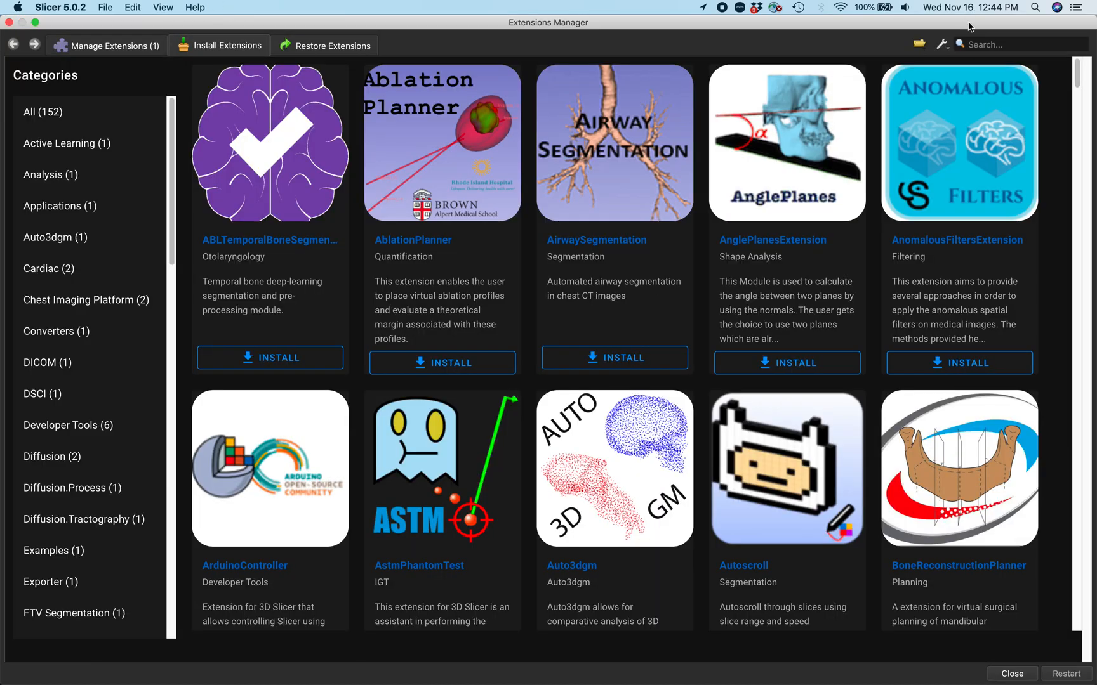
text(Slicer)
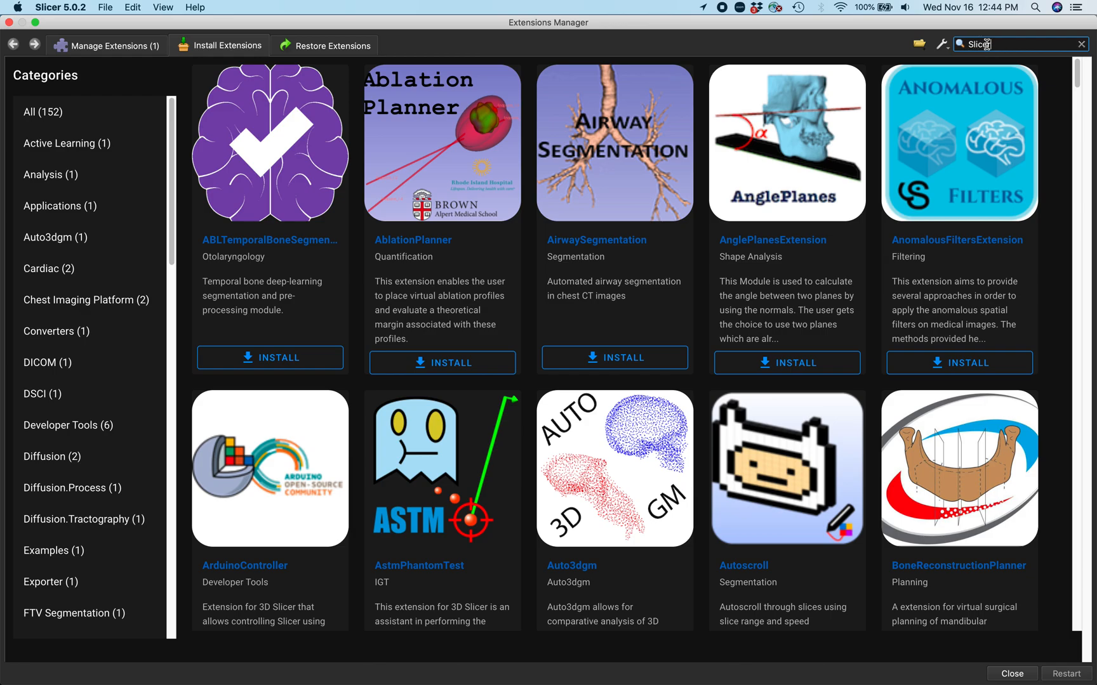
text(Batch)
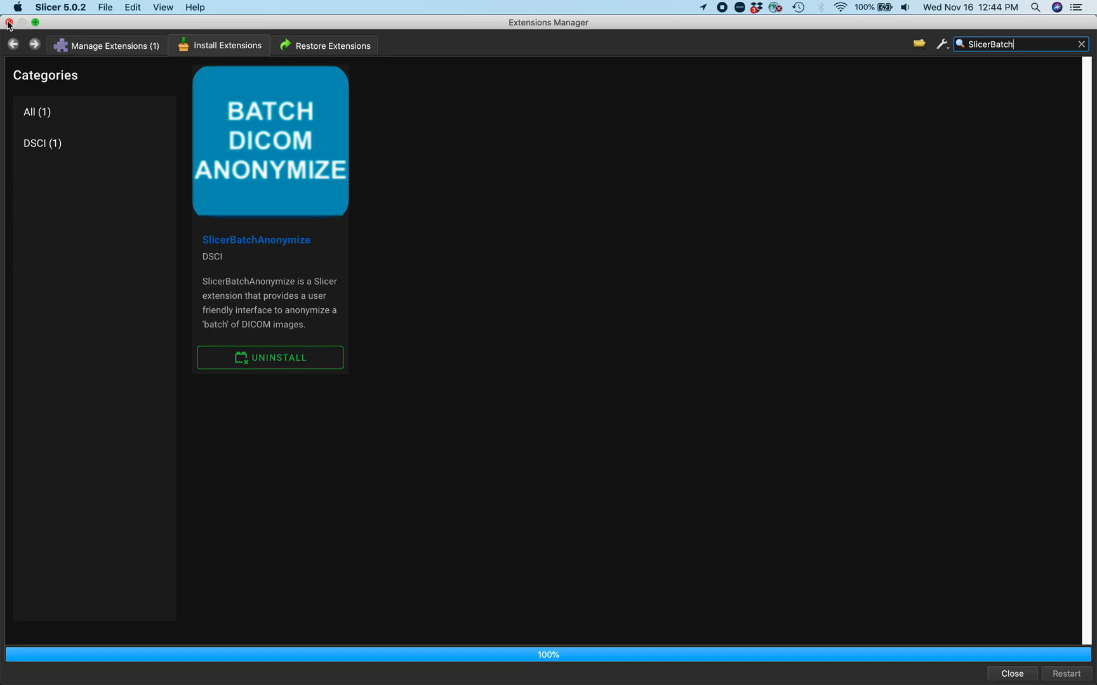
click(1010, 674)
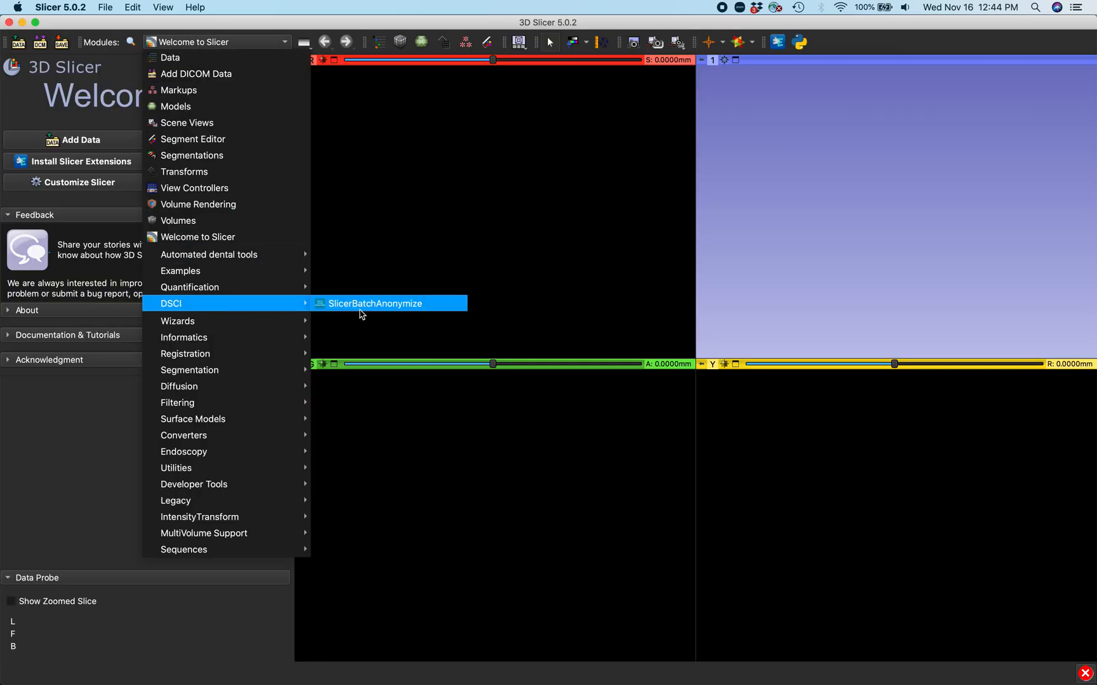
Open SlicerBatchAnonymize and choose the DemoData folder as the input directory
click(374, 303)
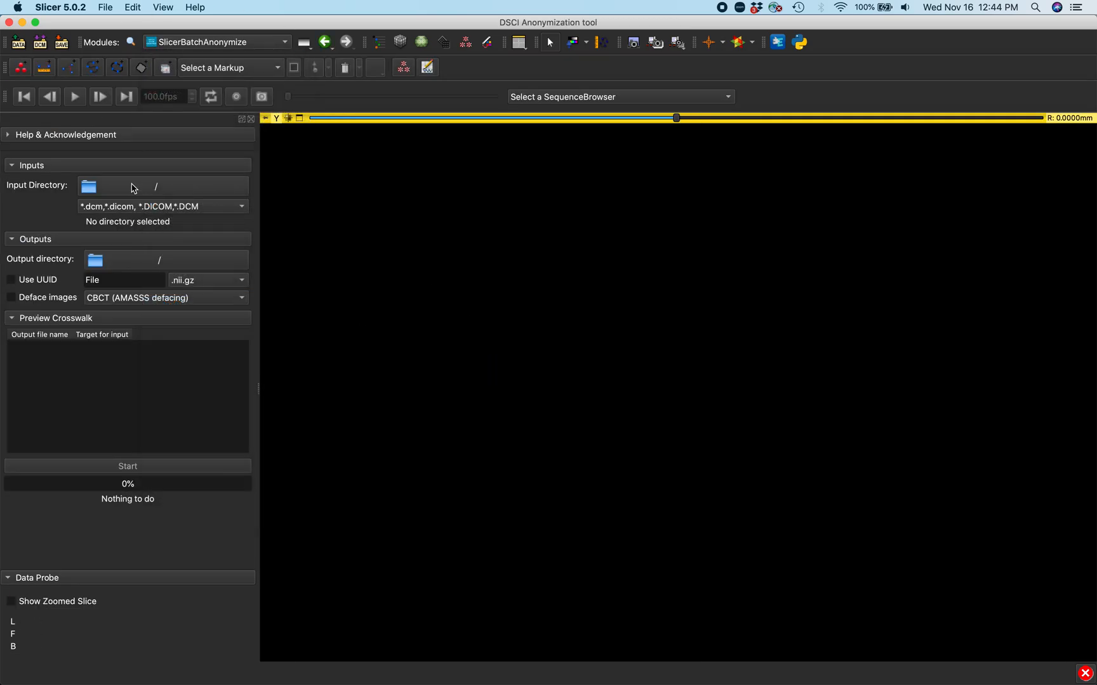
click(88, 186)
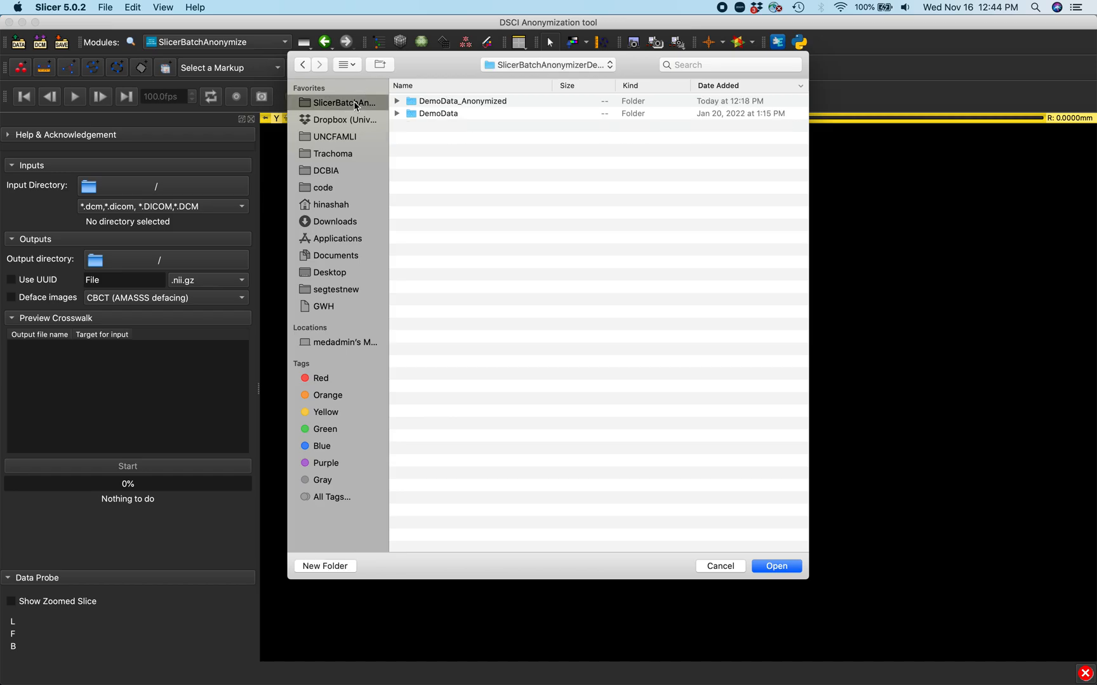
click(396, 114)
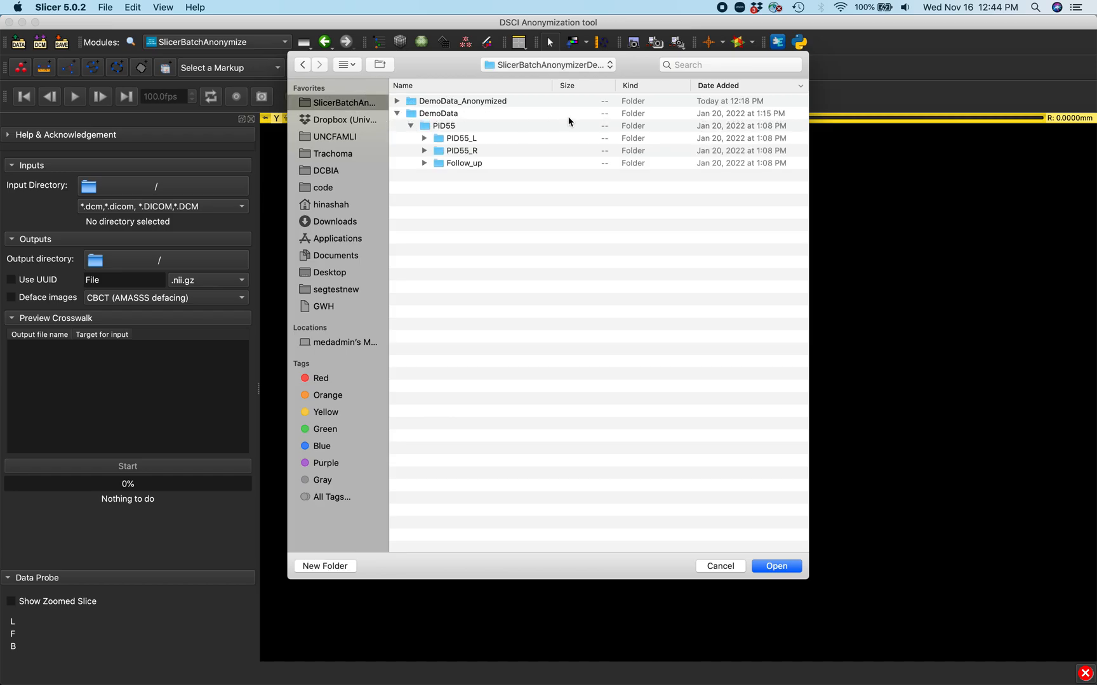
mouse_move(445, 115)
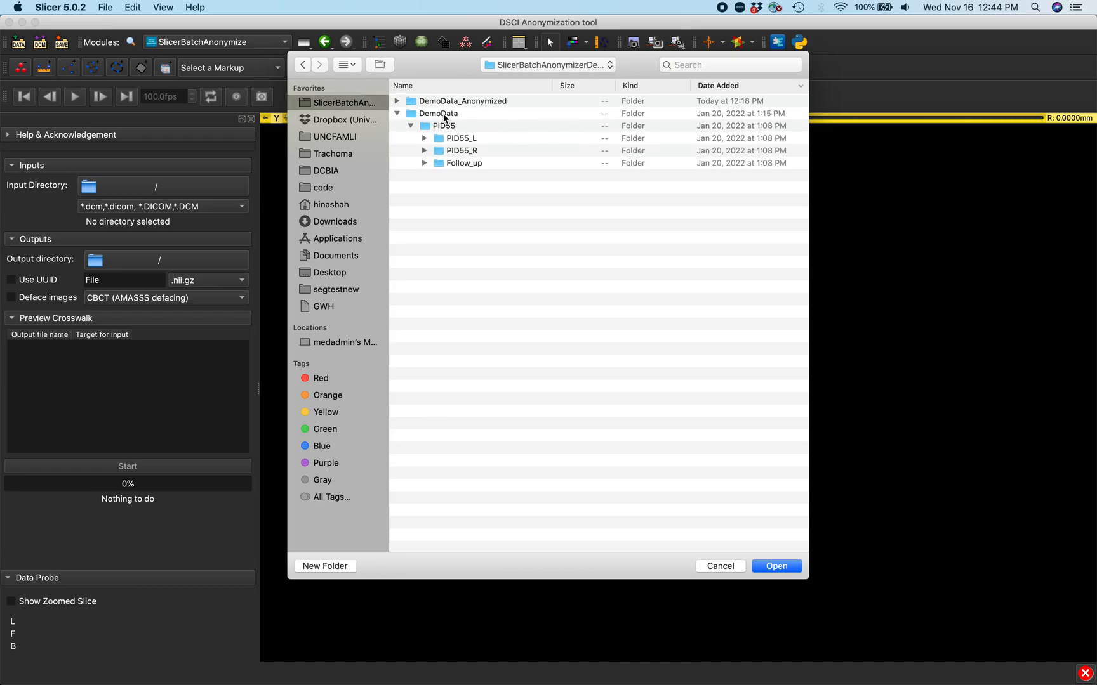
click(438, 114)
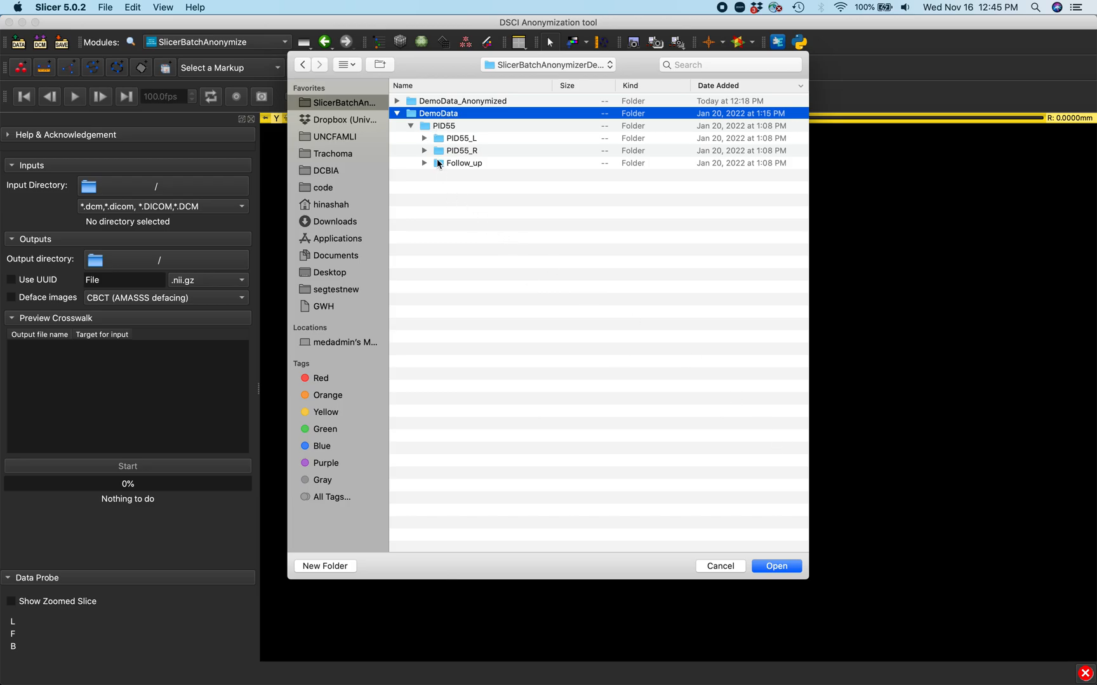
click(424, 164)
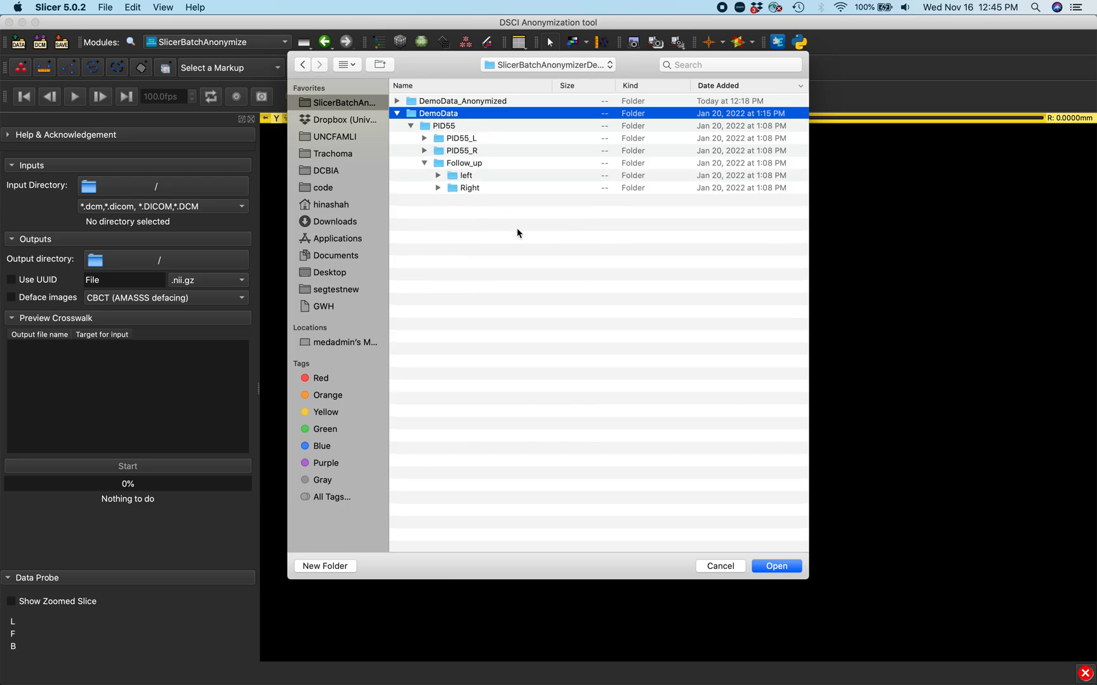
mouse_move(776, 566)
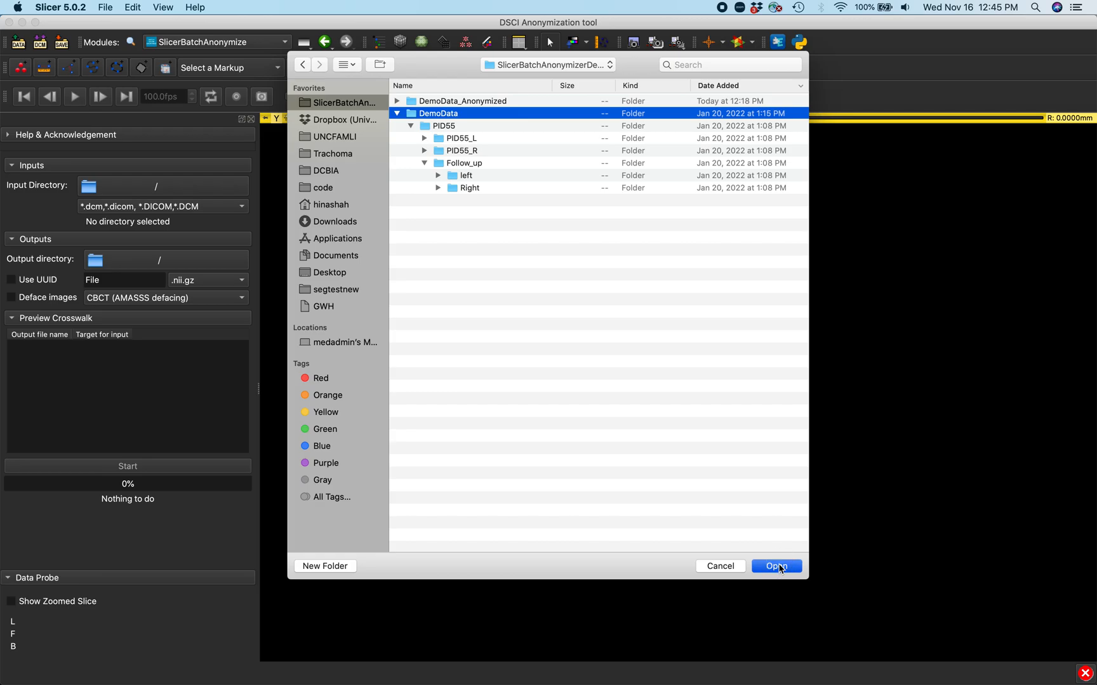
click(776, 566)
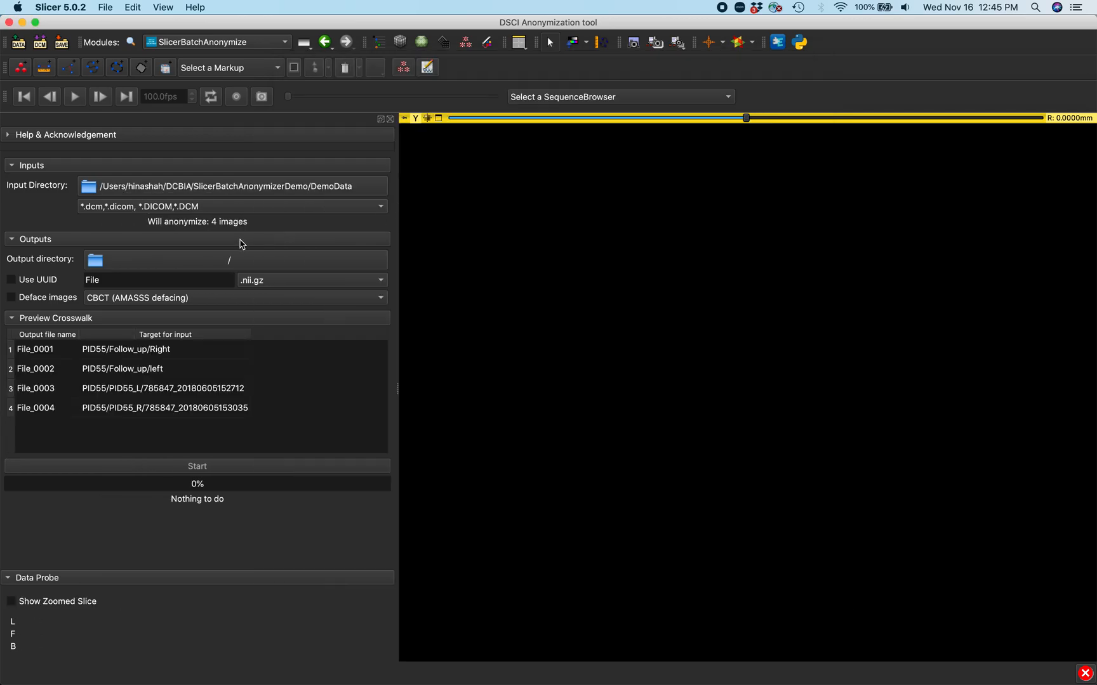
mouse_move(43, 341)
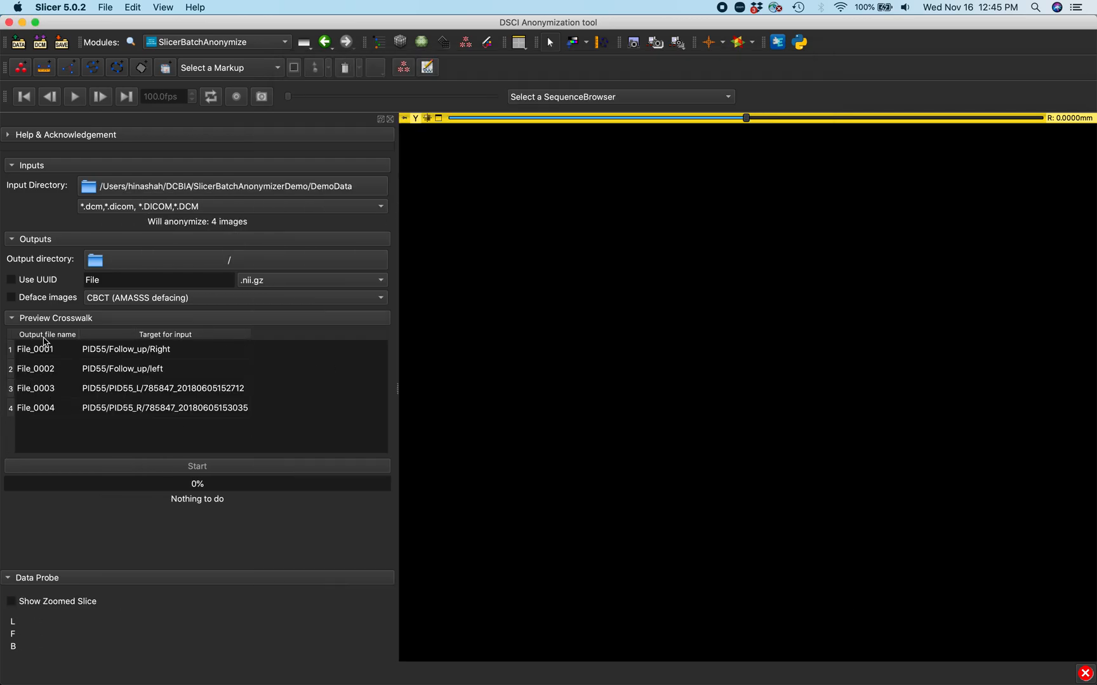
mouse_move(256, 386)
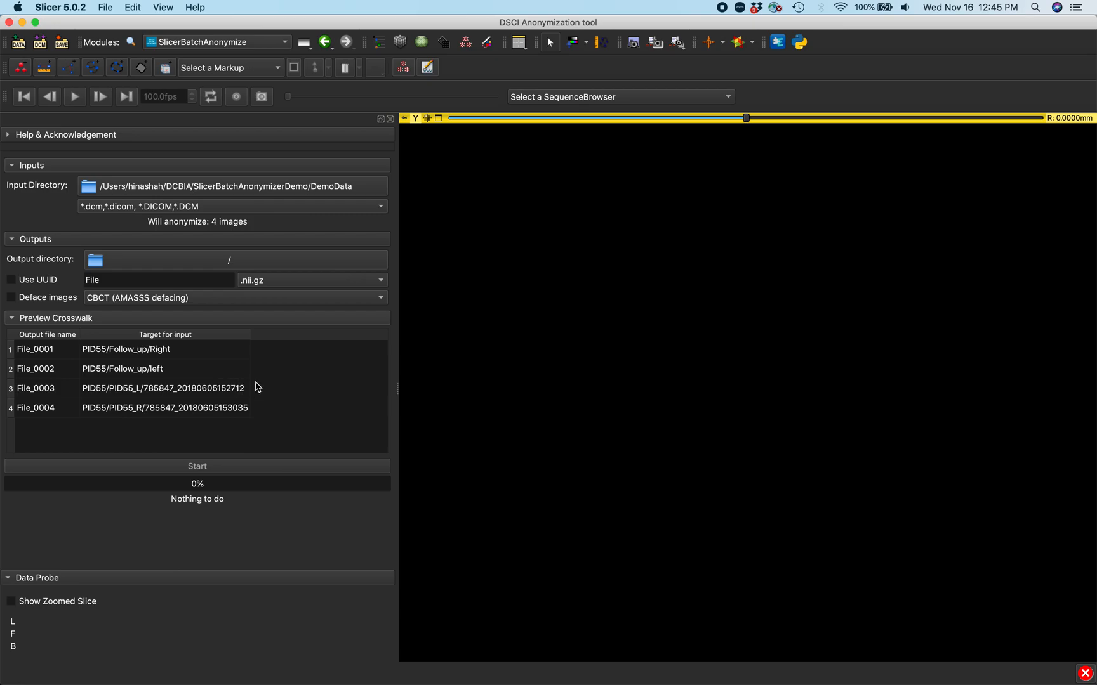
mouse_move(222, 367)
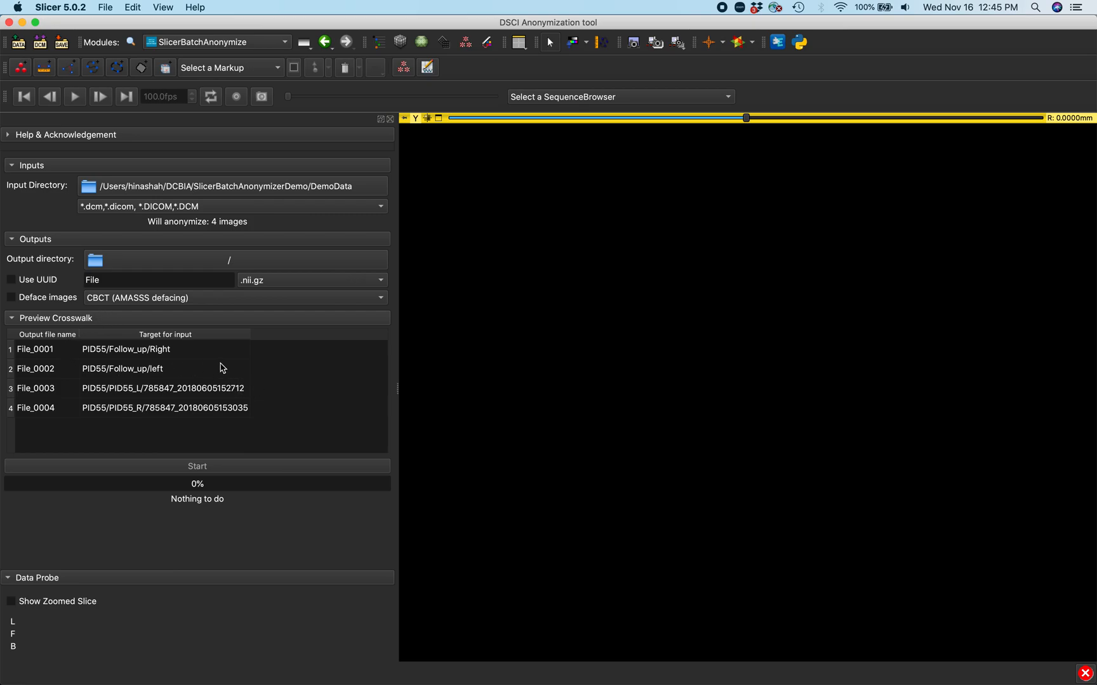
mouse_move(62, 368)
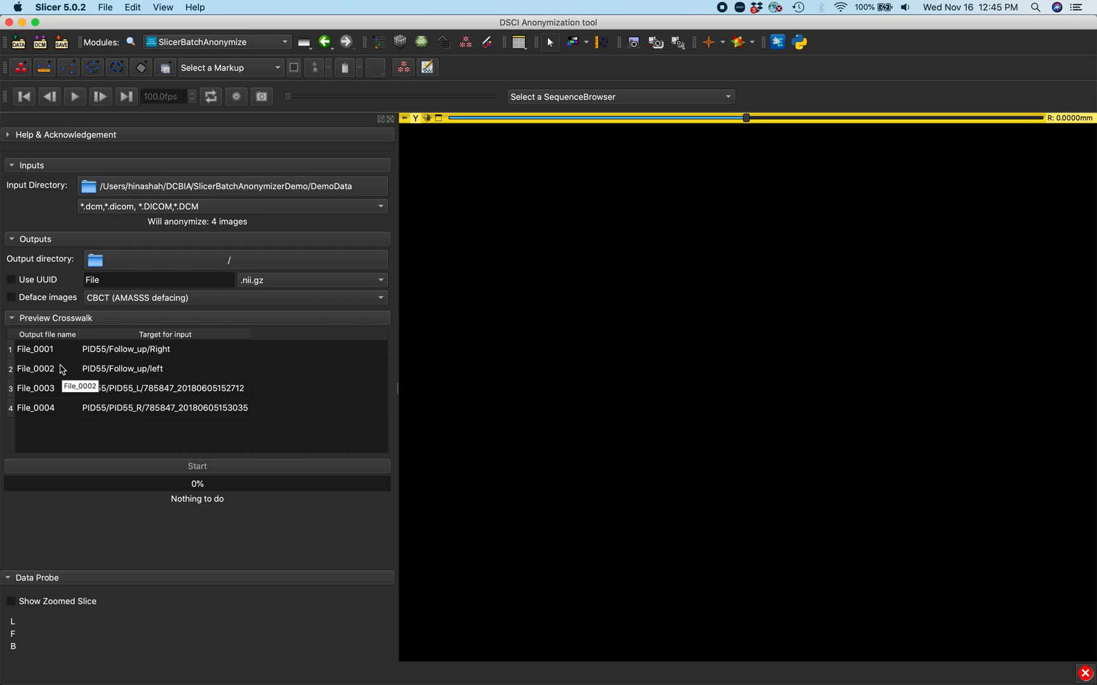
mouse_move(262, 267)
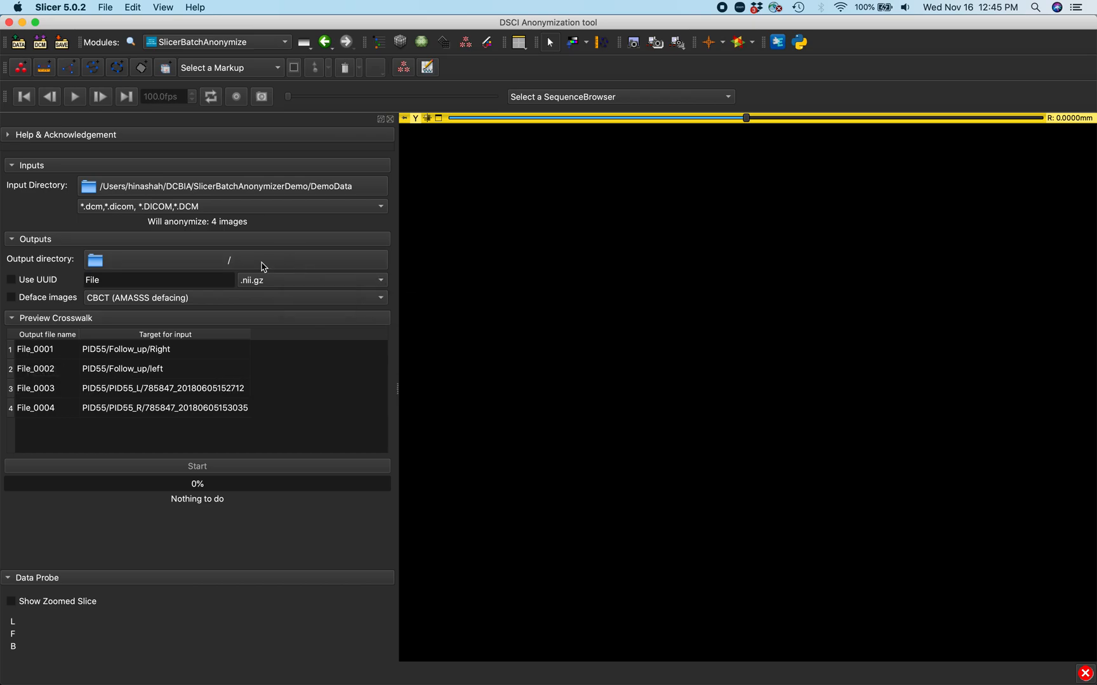
click(96, 260)
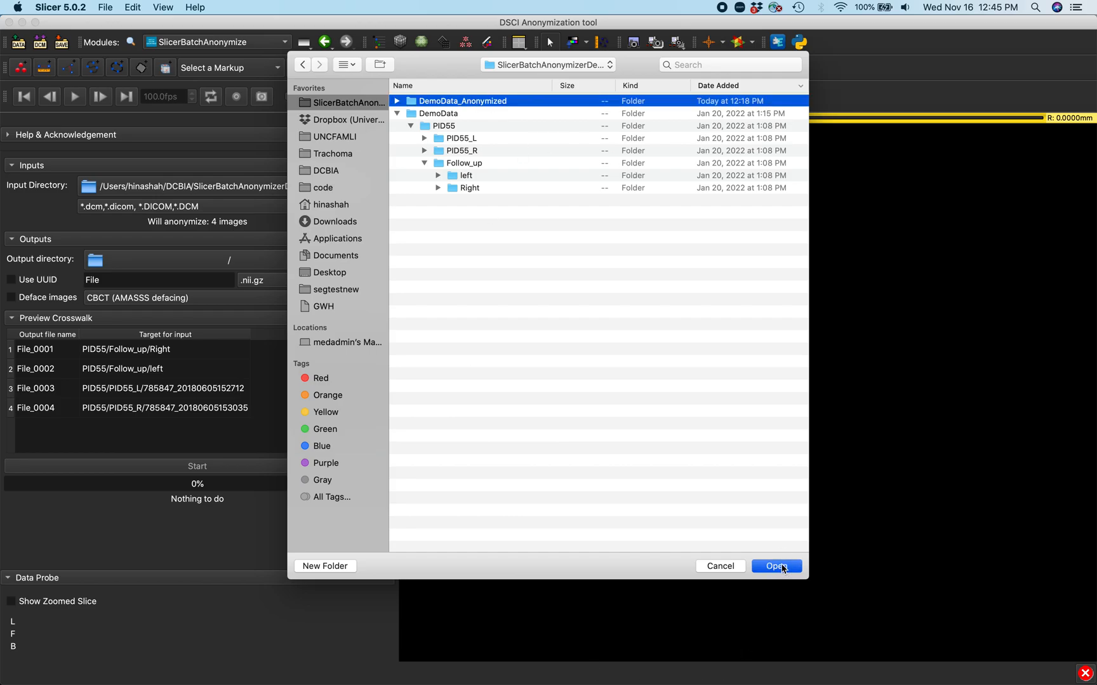
Confirm DemoData_Anonymized as the output directory
click(776, 566)
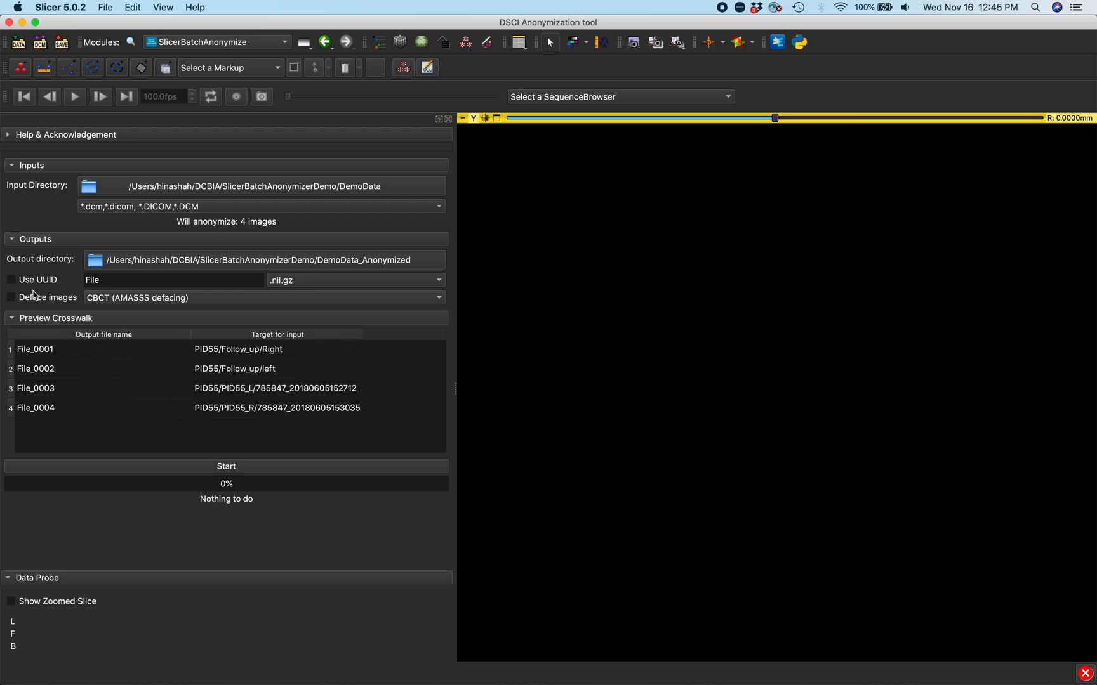
Turn off UUID names, set the SomethingElse file prefix, and type 'SpecialN' for row 2
click(11, 280)
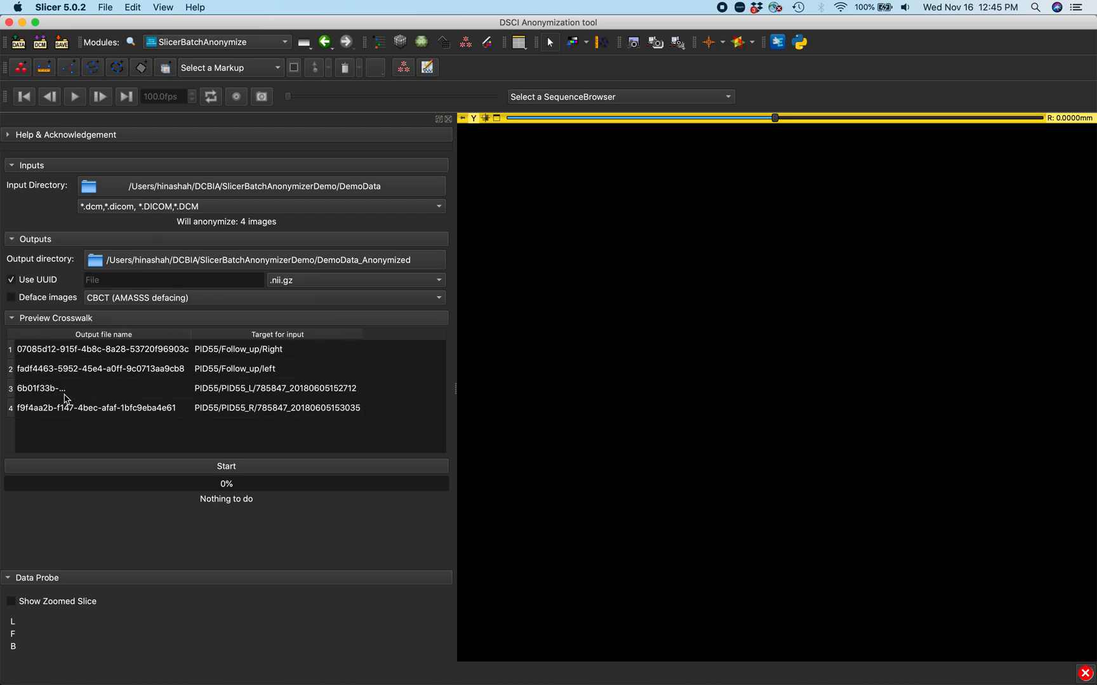
mouse_move(36, 362)
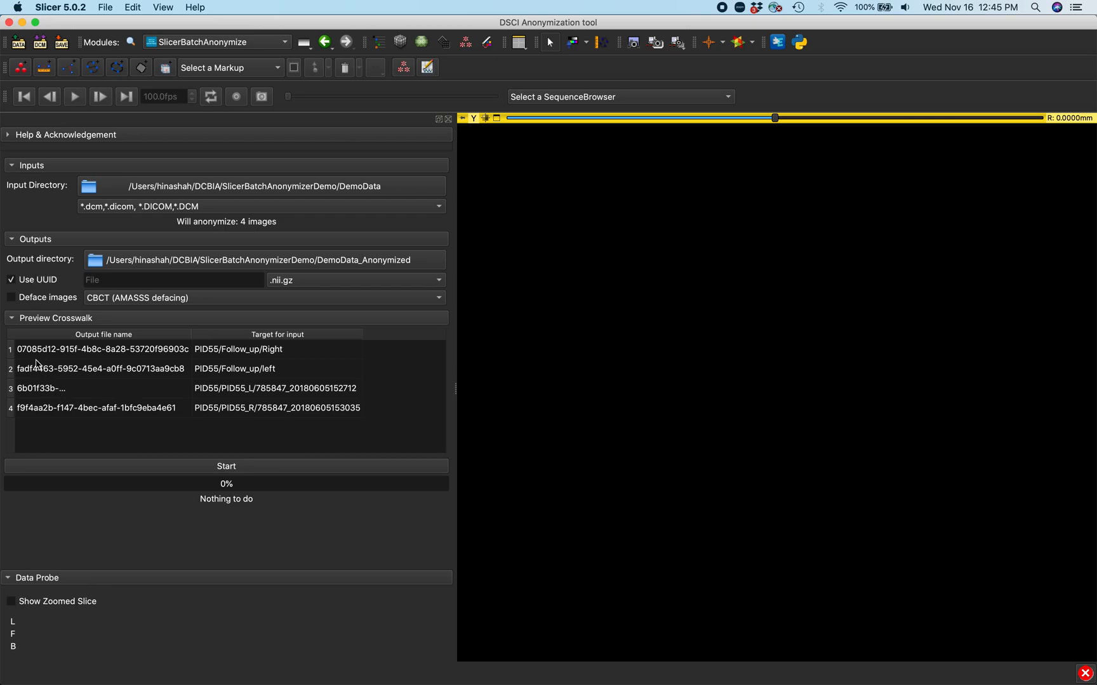
text(SomethingElse)
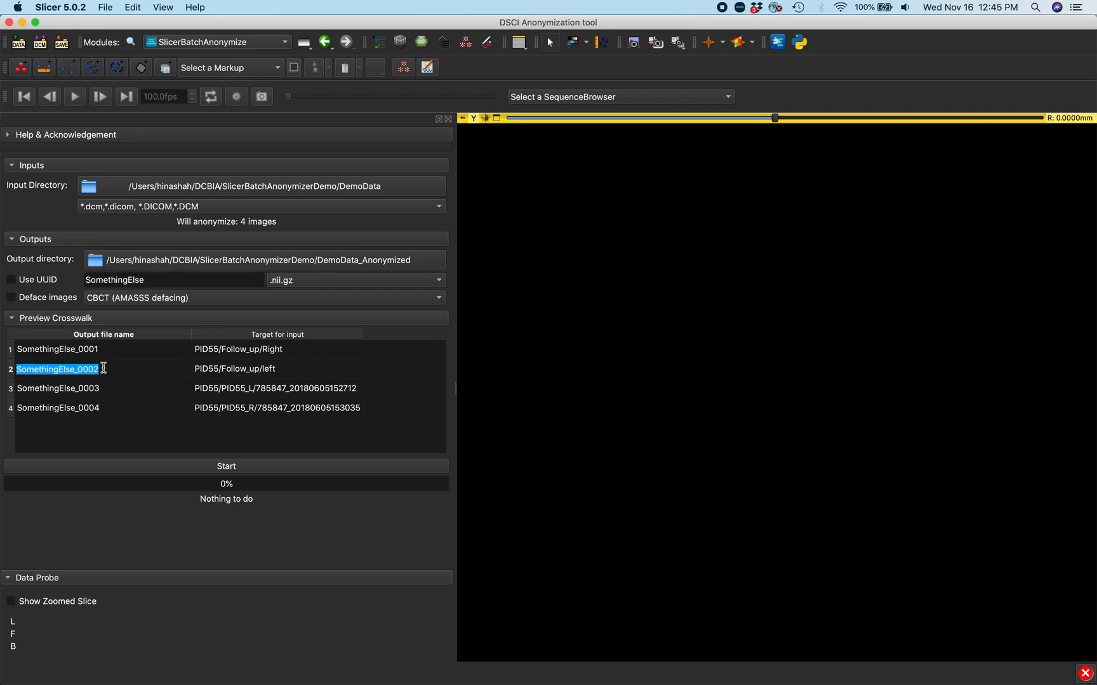
text(SpecialN)
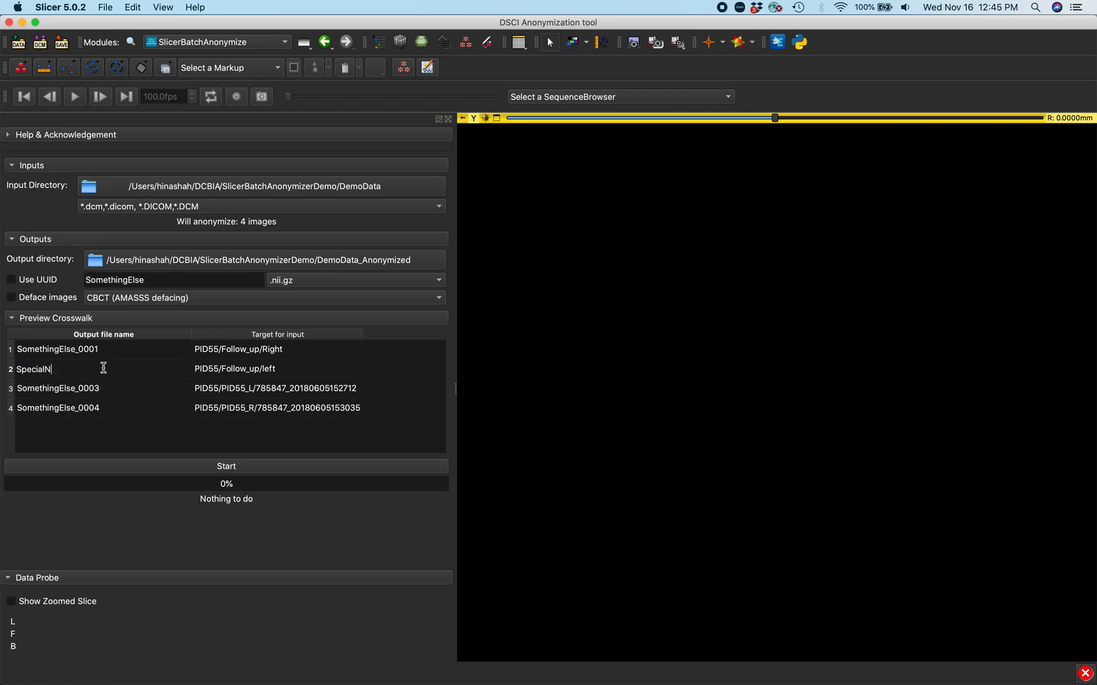
Set the output format to .nrrd and start the anonymization export
click(438, 280)
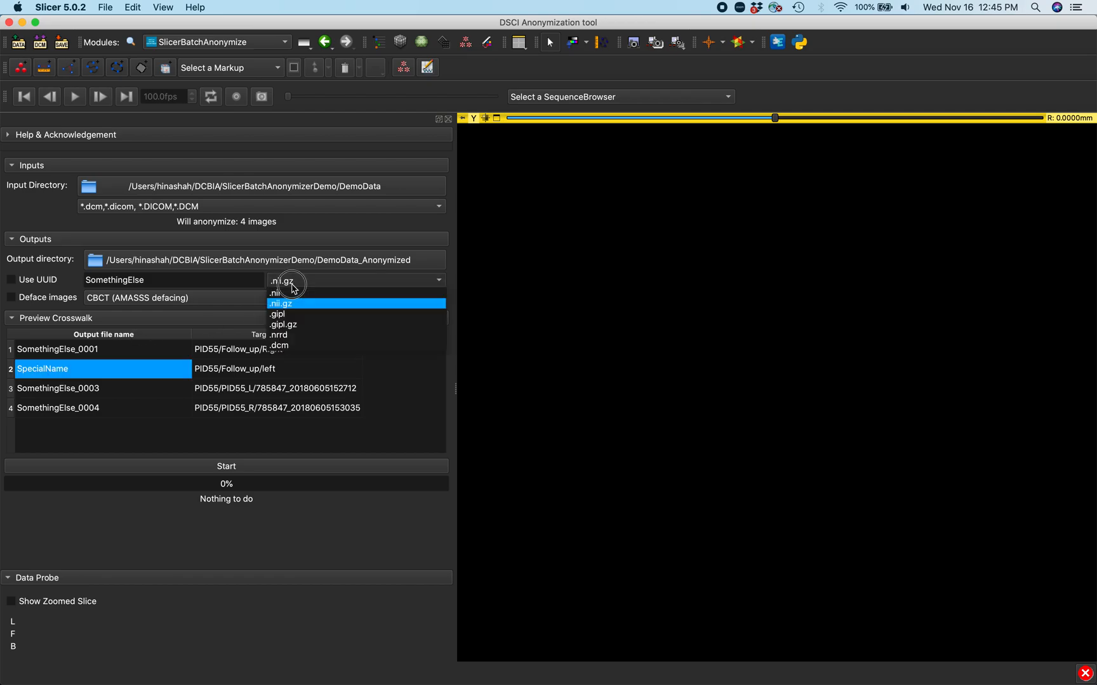
click(279, 334)
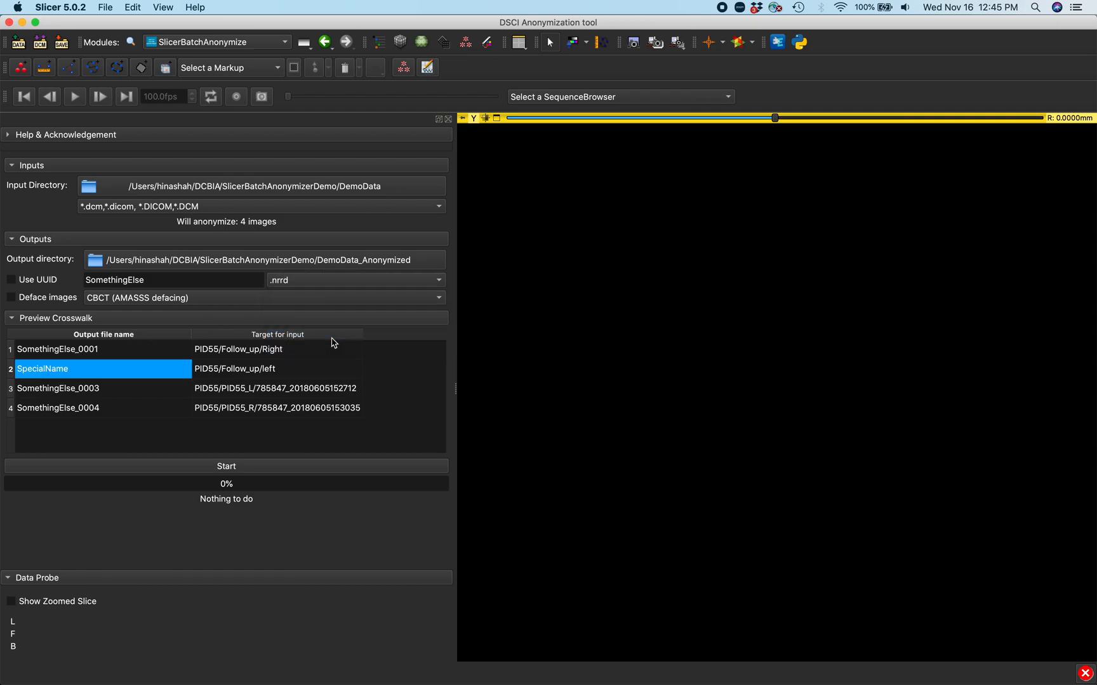
mouse_move(245, 473)
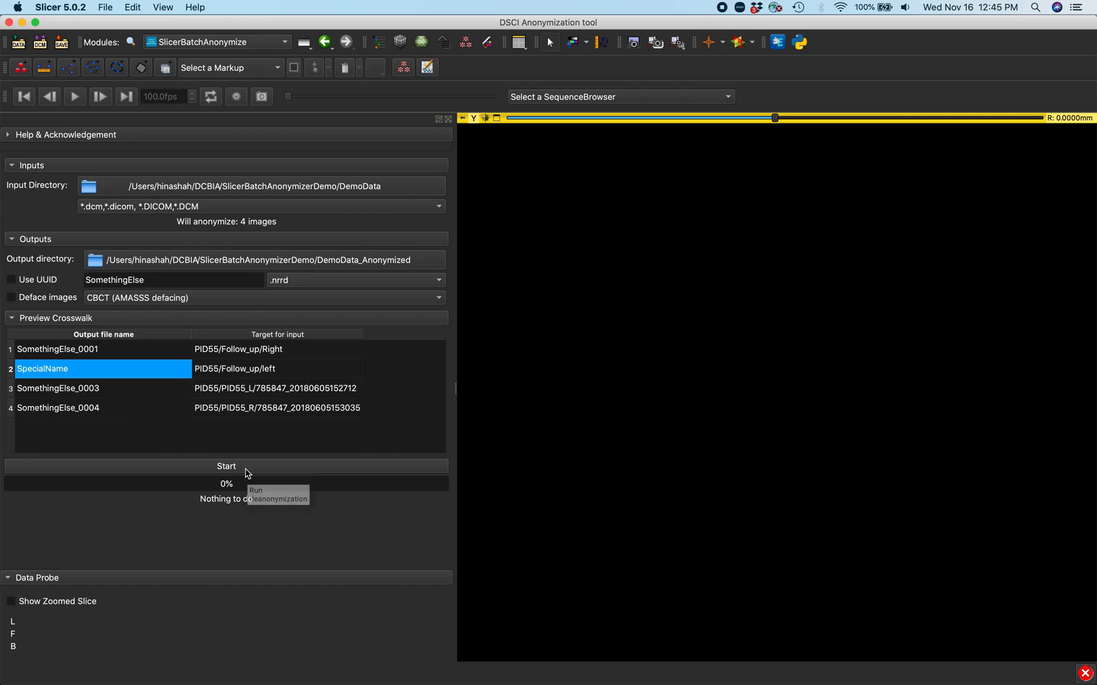
click(225, 466)
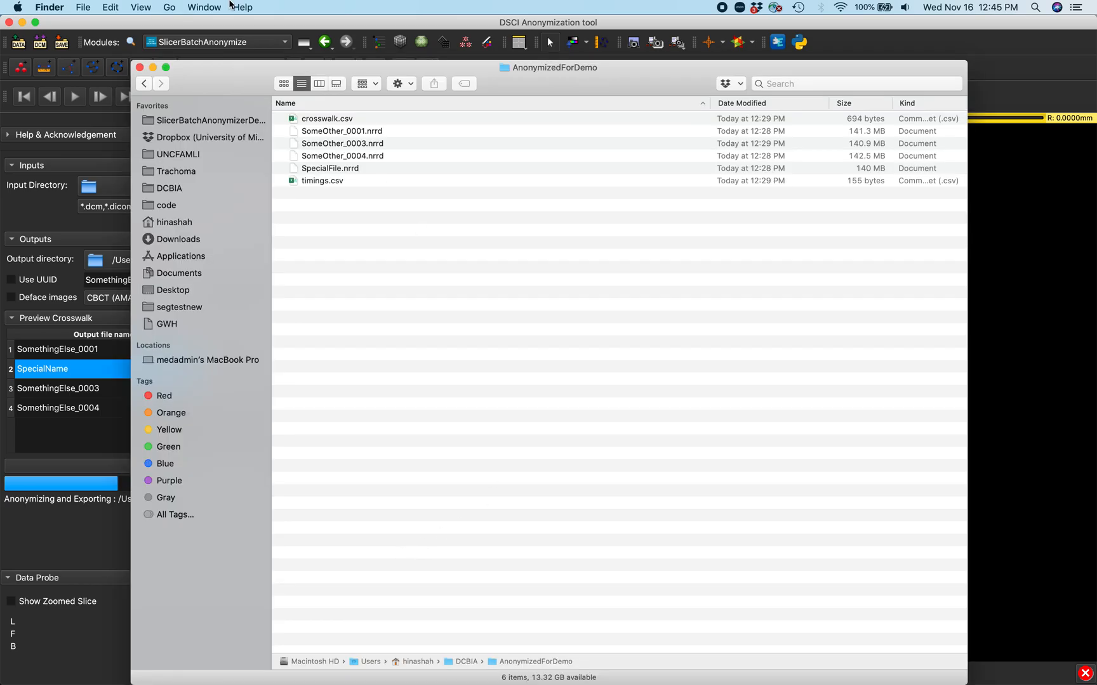
mouse_move(205, 79)
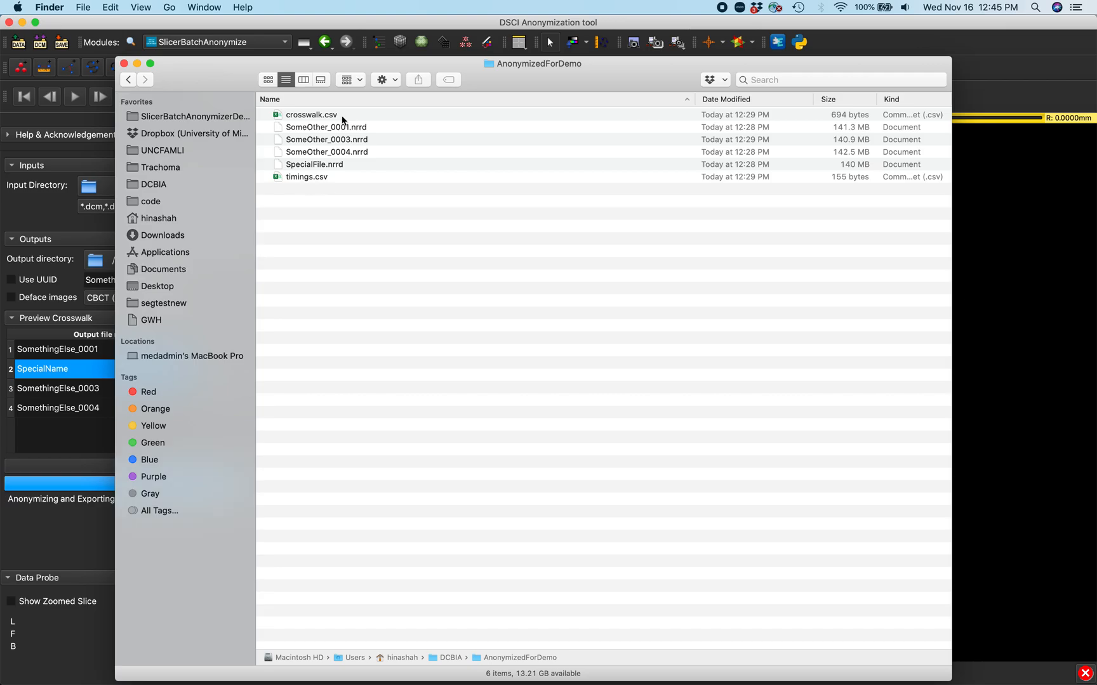
Preview crosswalk.csv in Finder to check input-to-output mappings, then close it
click(311, 114)
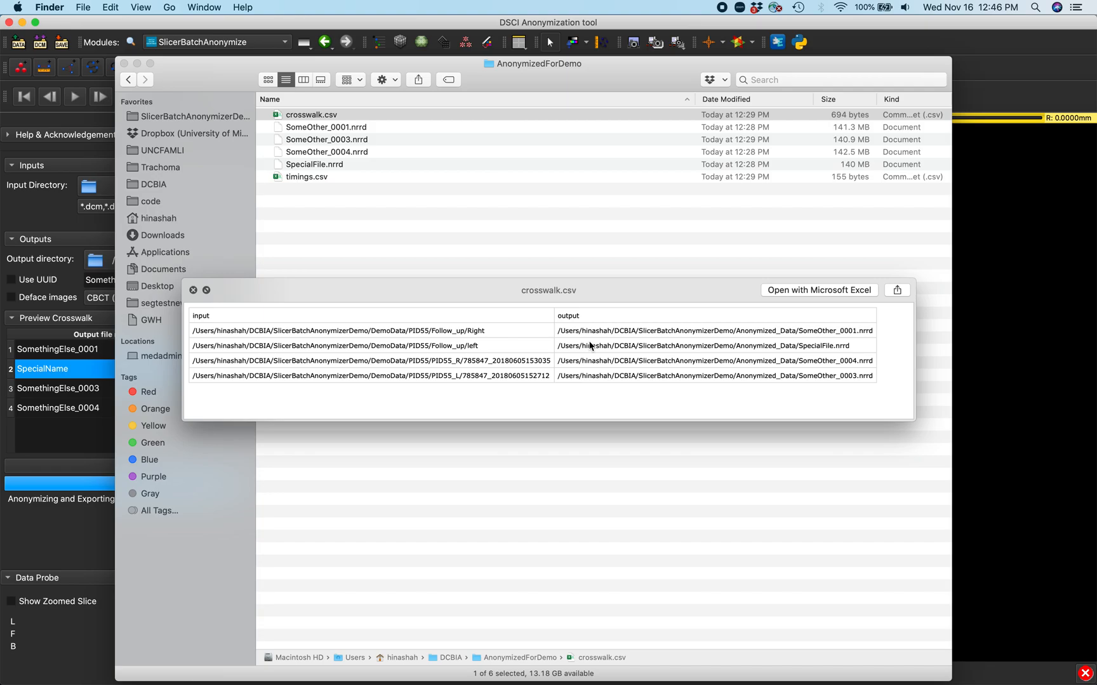
mouse_move(430, 310)
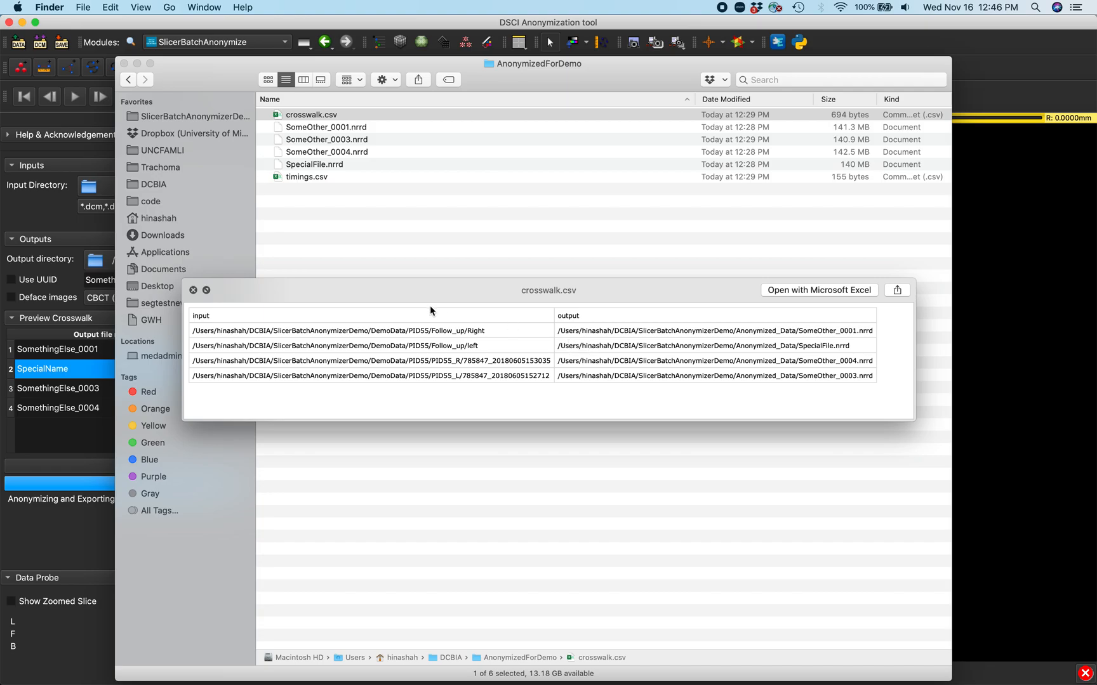
mouse_move(763, 386)
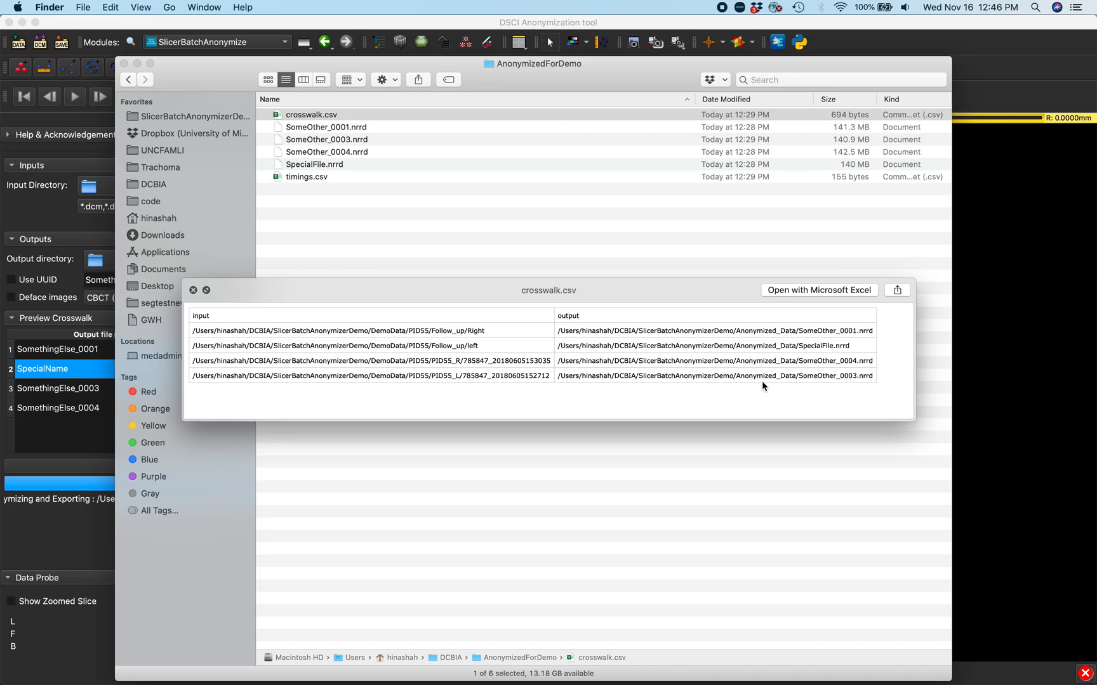
mouse_move(657, 387)
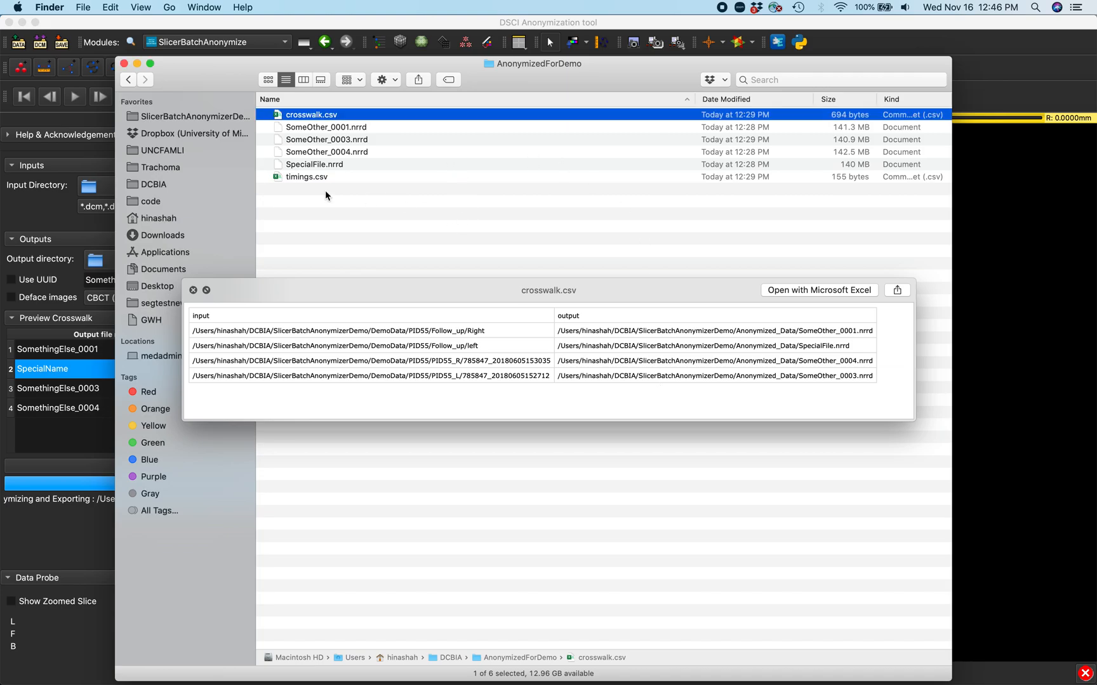
click(194, 289)
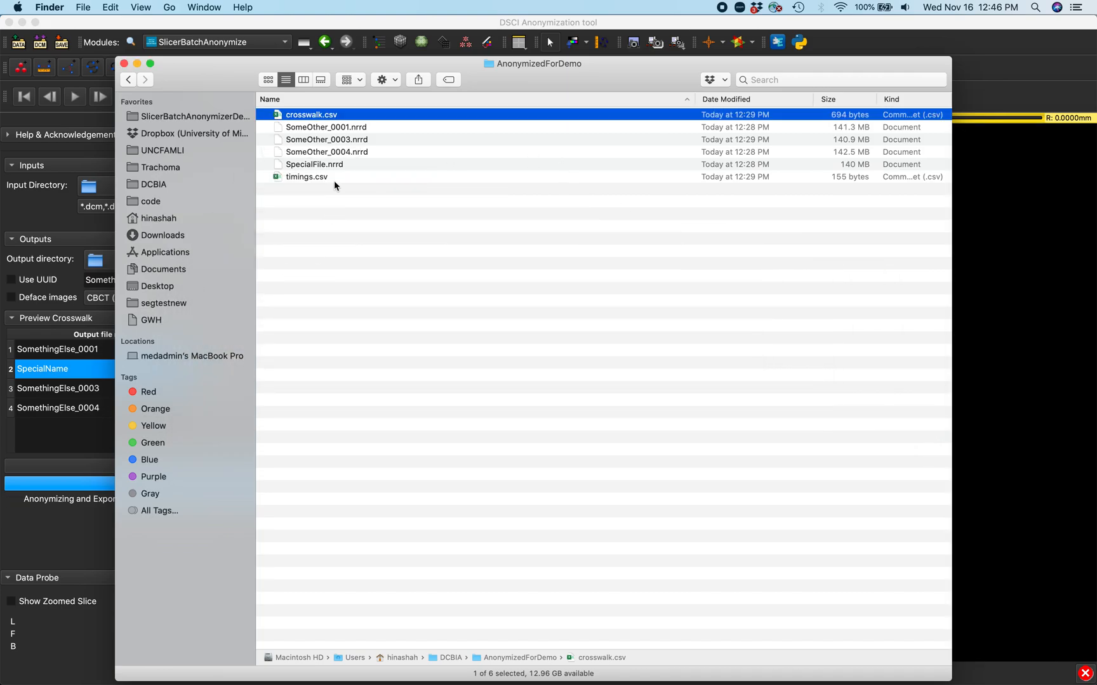
Preview timings.csv in Finder to review per-file anonymization times, then close it
click(307, 177)
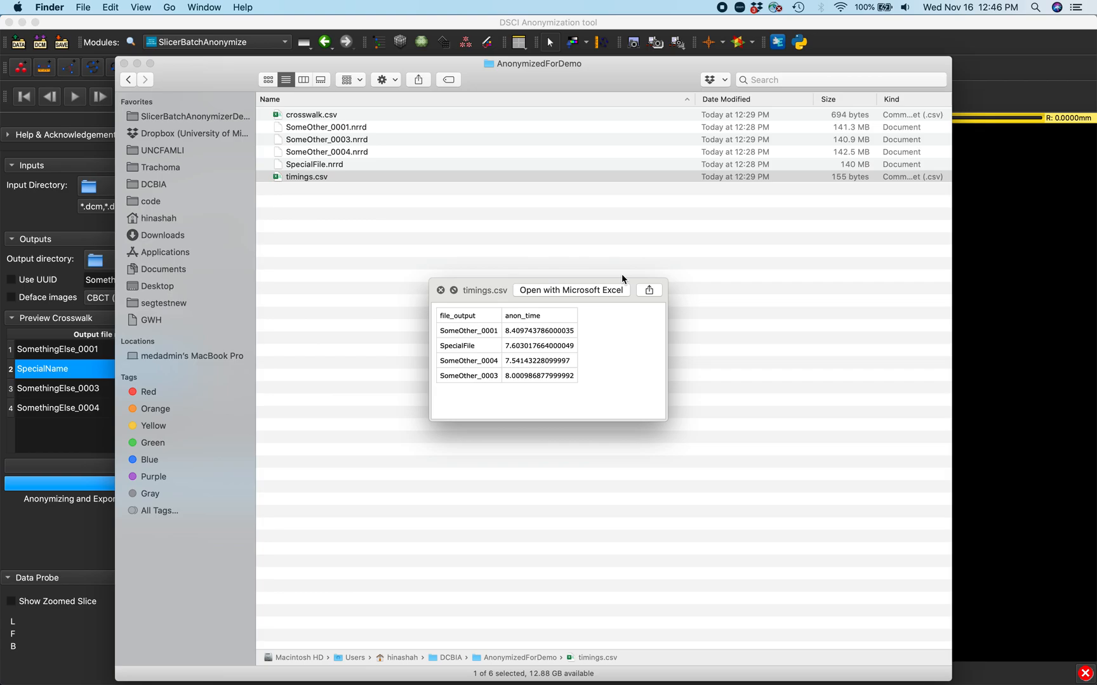
mouse_move(558, 439)
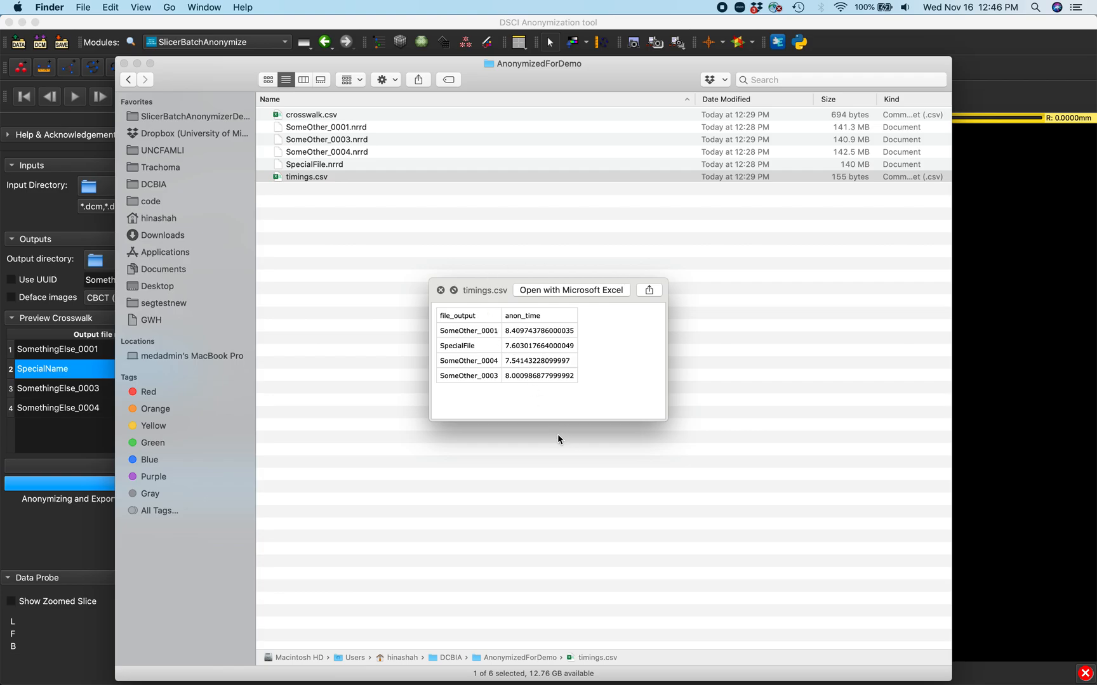
mouse_move(590, 359)
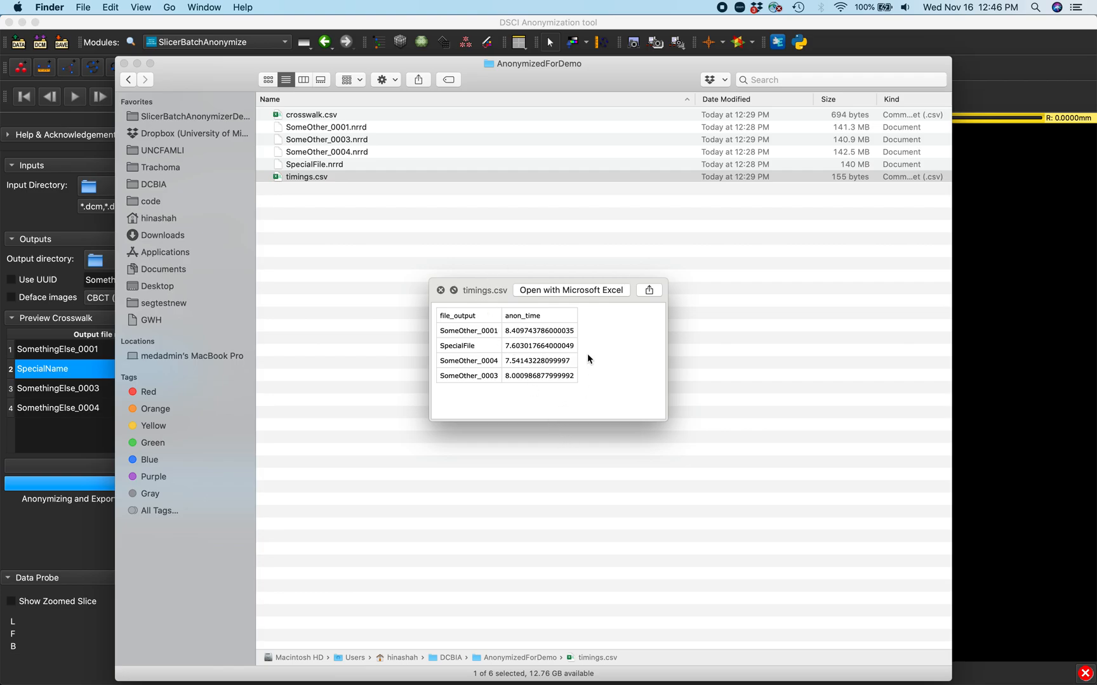
click(440, 289)
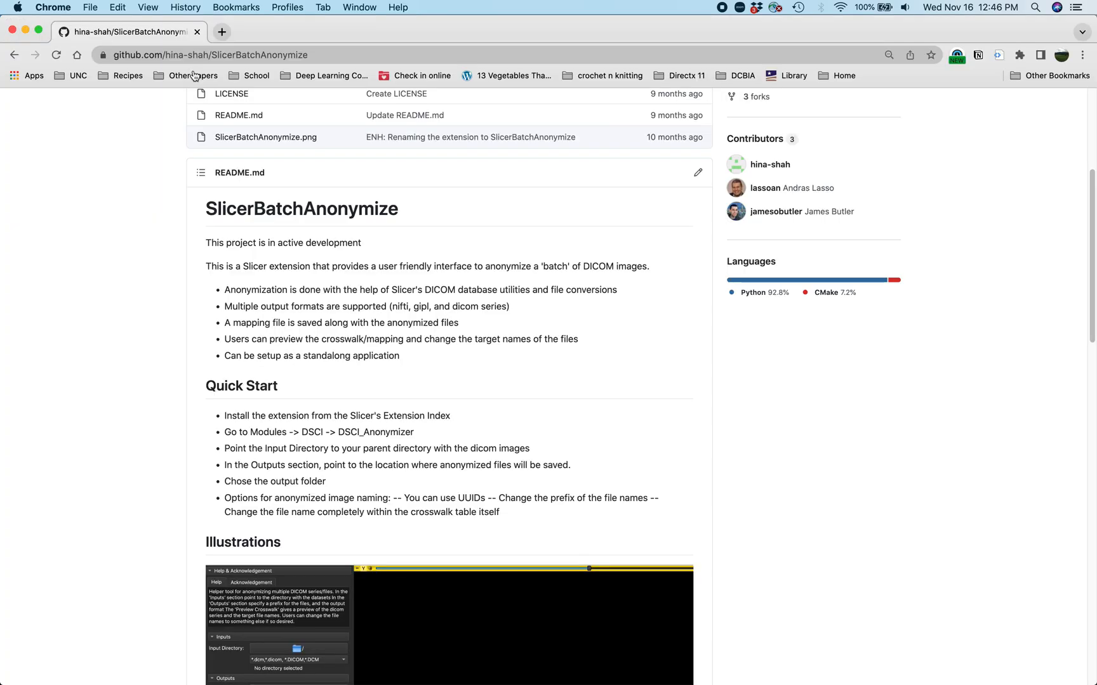
scroll(up, 3)
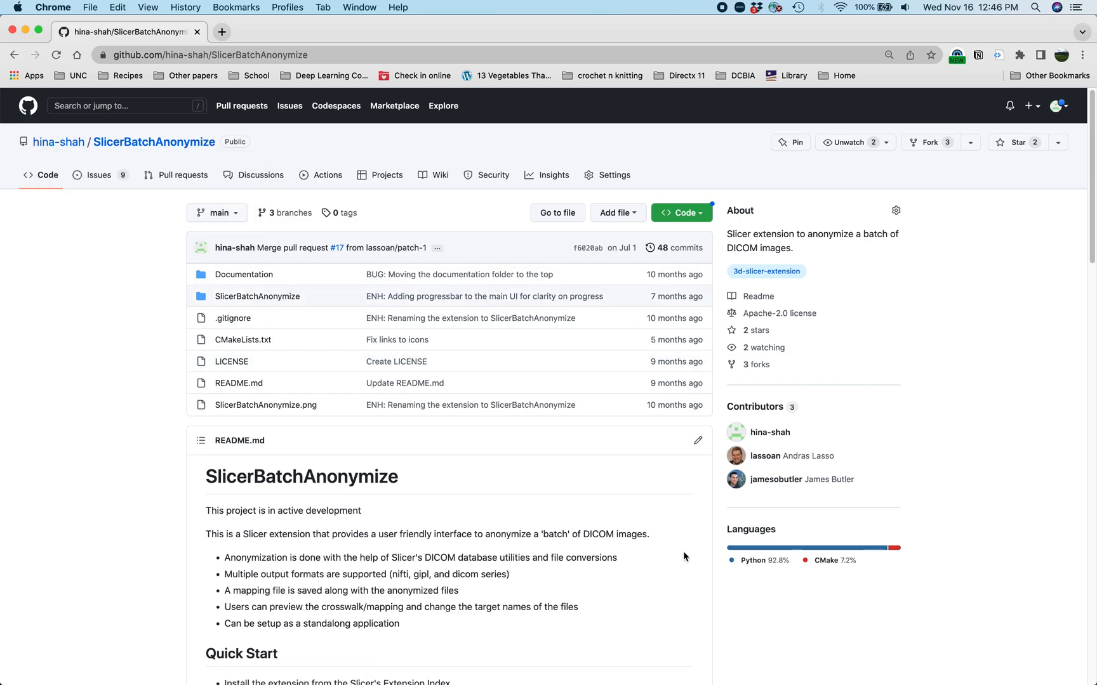
mouse_move(166, 315)
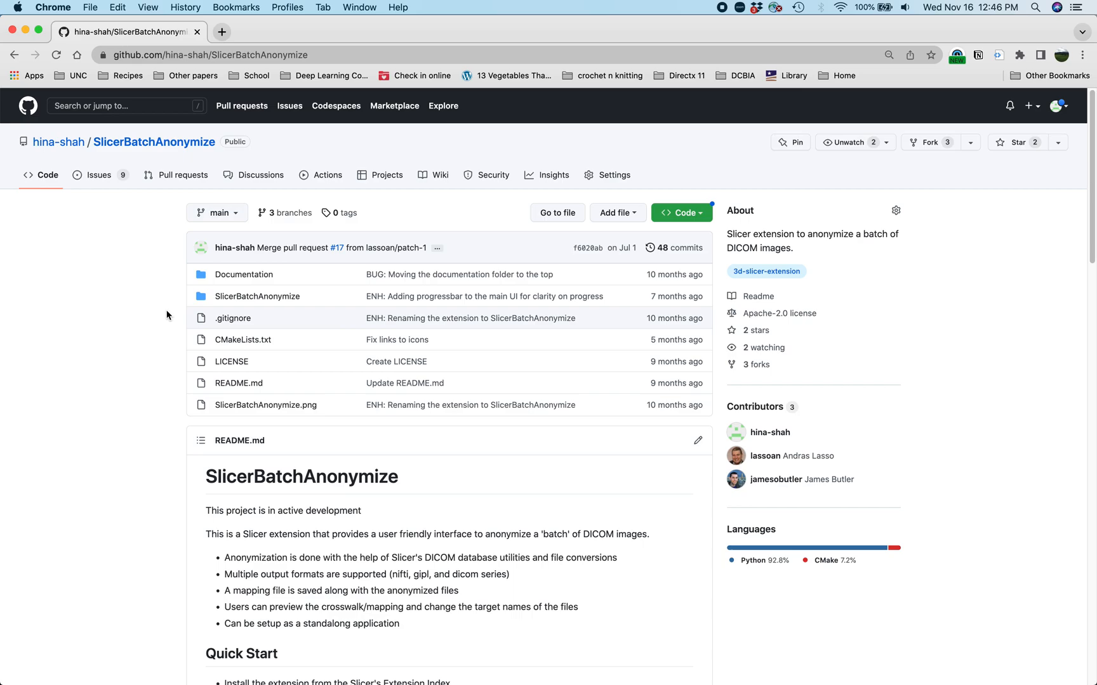
scroll(down, 3)
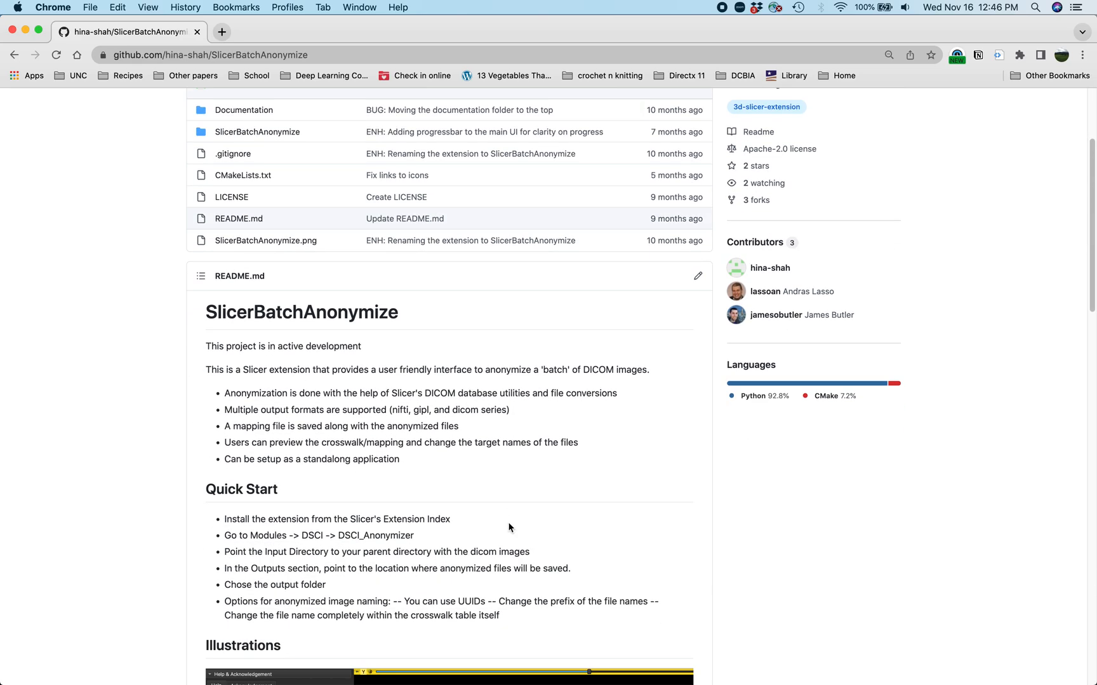